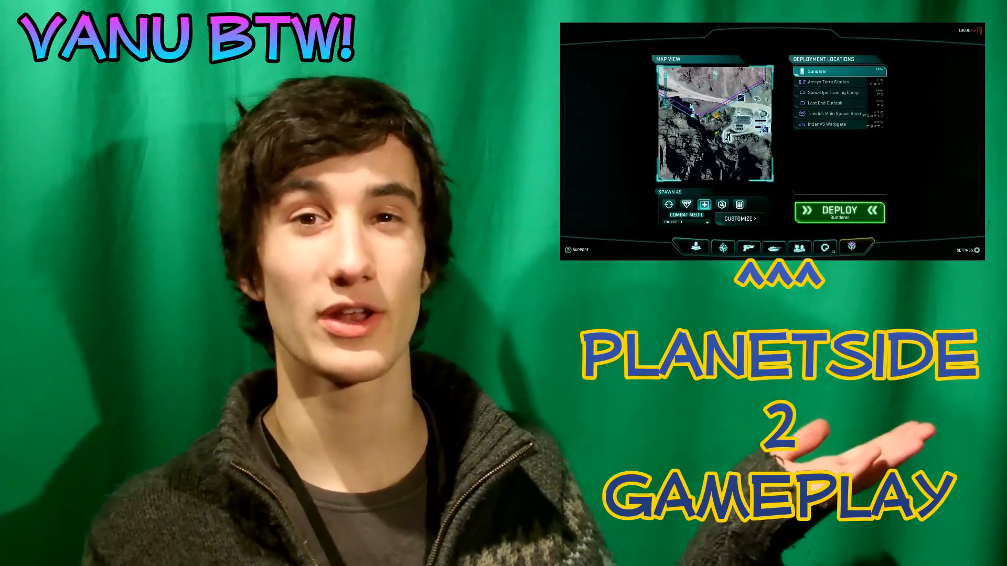
click(839, 212)
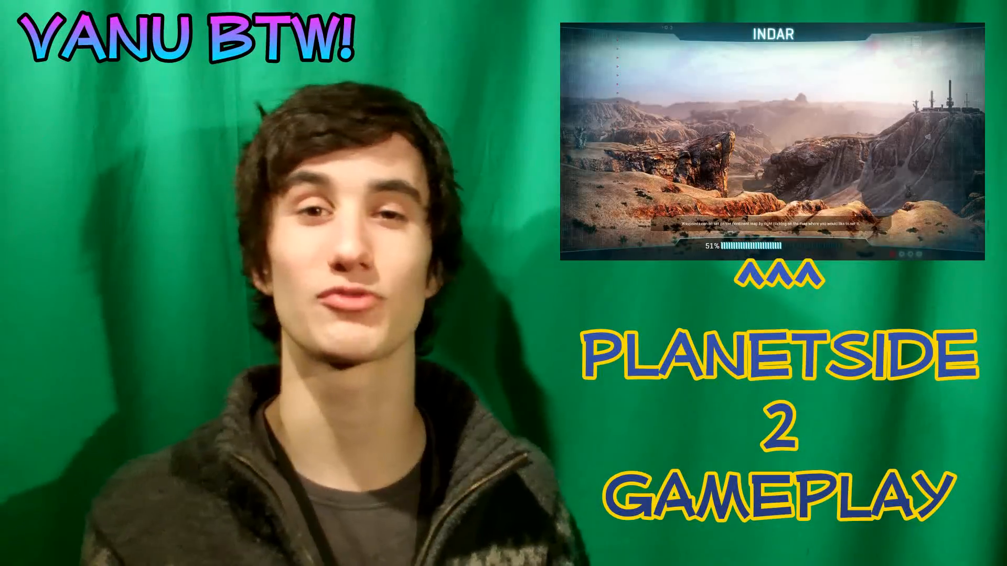